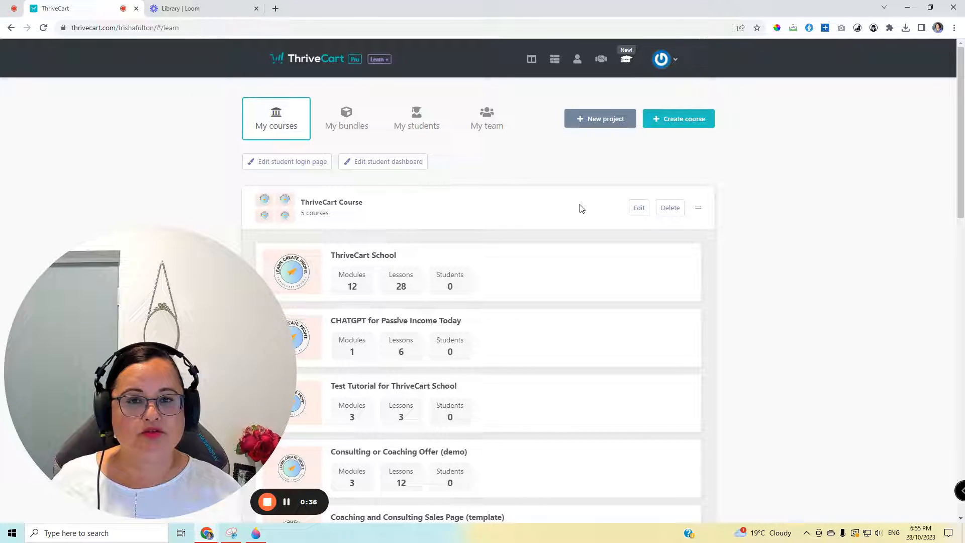
mouse_move(629, 190)
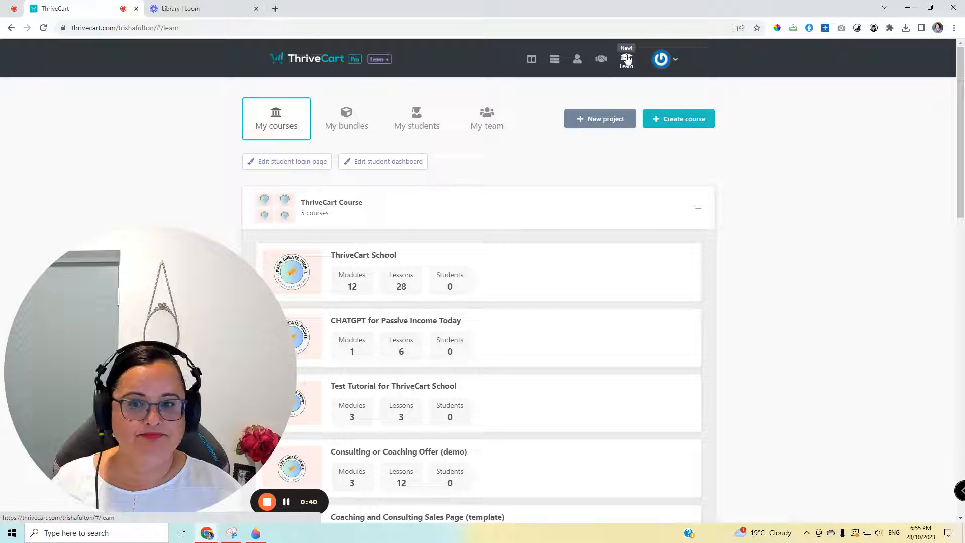
Switch the Learn area to the My bundles list of existing course bundles.
scroll(down, 3)
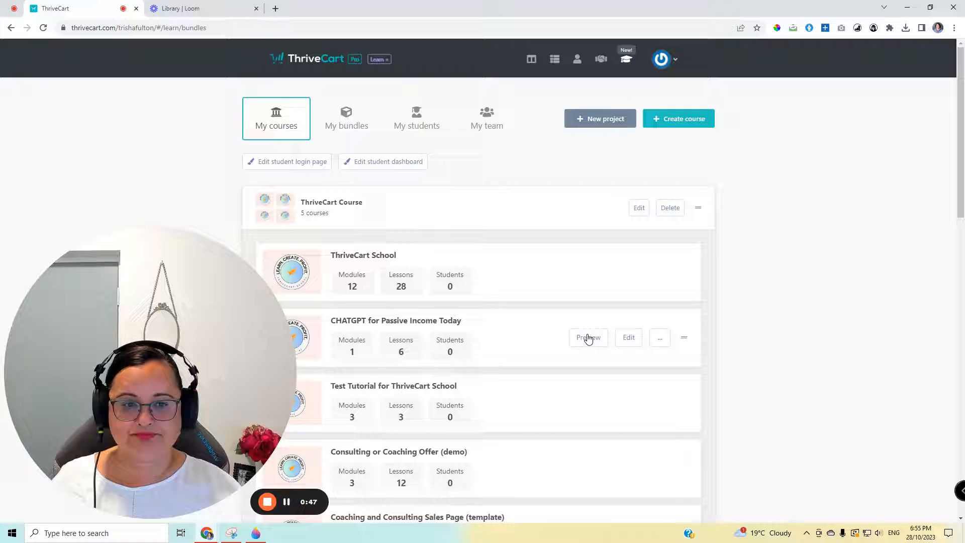
click(346, 118)
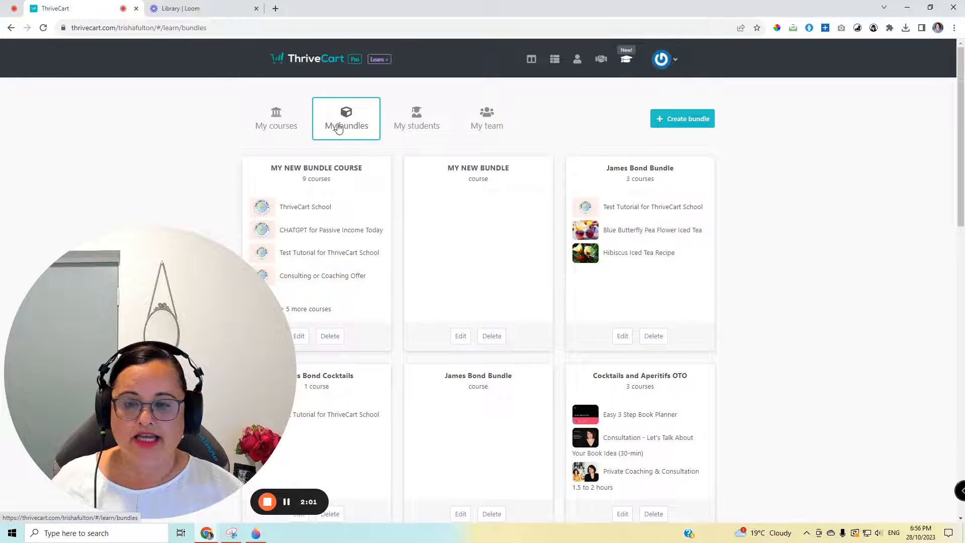
Create bundle BUNDLE 1 MAIN OFFER with ThriveCart School, CHATGPT for Passive Income and Test Tutorial courses.
click(682, 118)
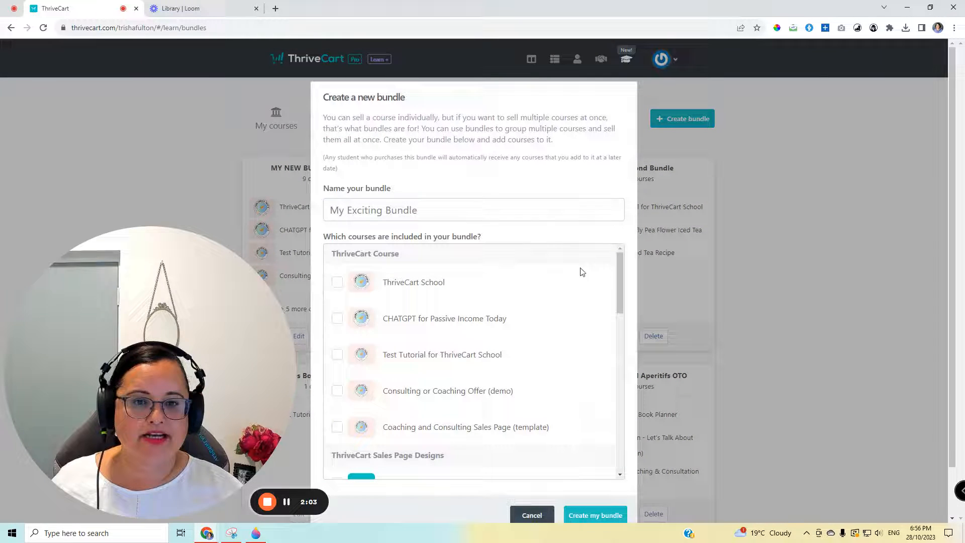
text(bUNDLE 1 MAIN OFFER)
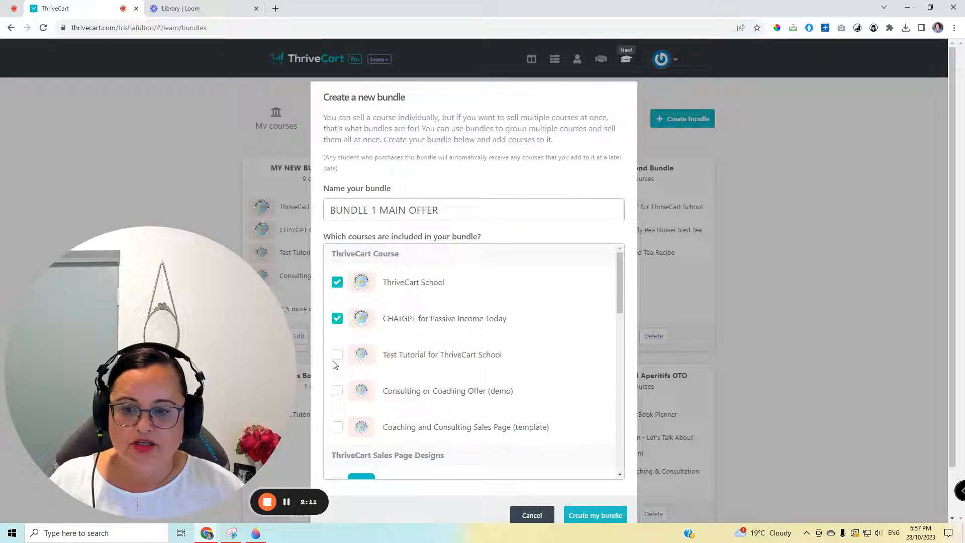
click(337, 353)
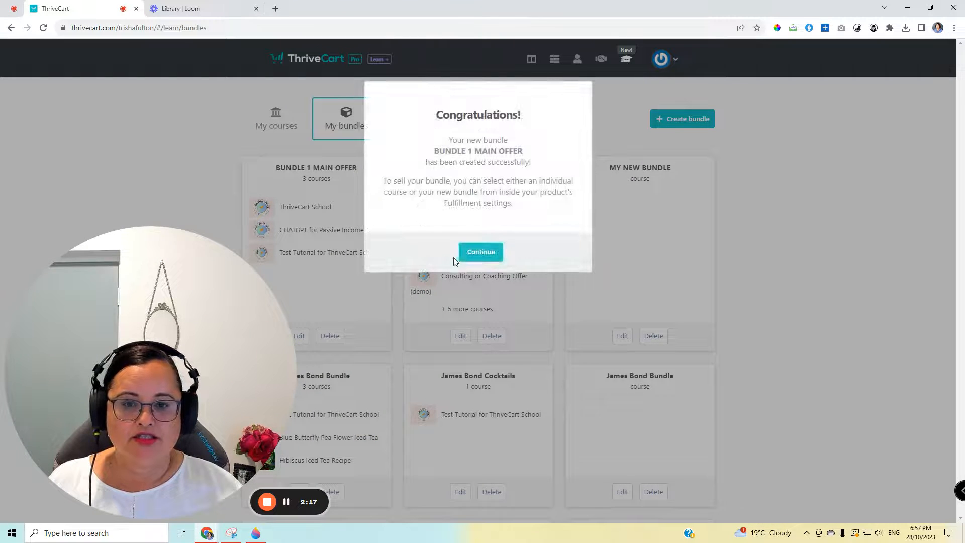
click(480, 251)
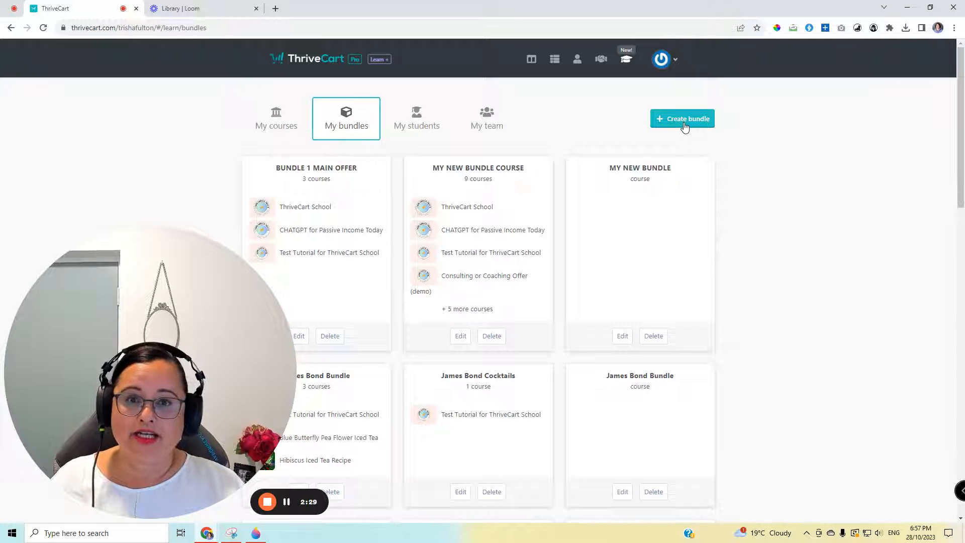
Create bundle UPSELL OTO with ThriveCart Sales Page Designs and eBook Cocktails and Aperitifs.
click(682, 119)
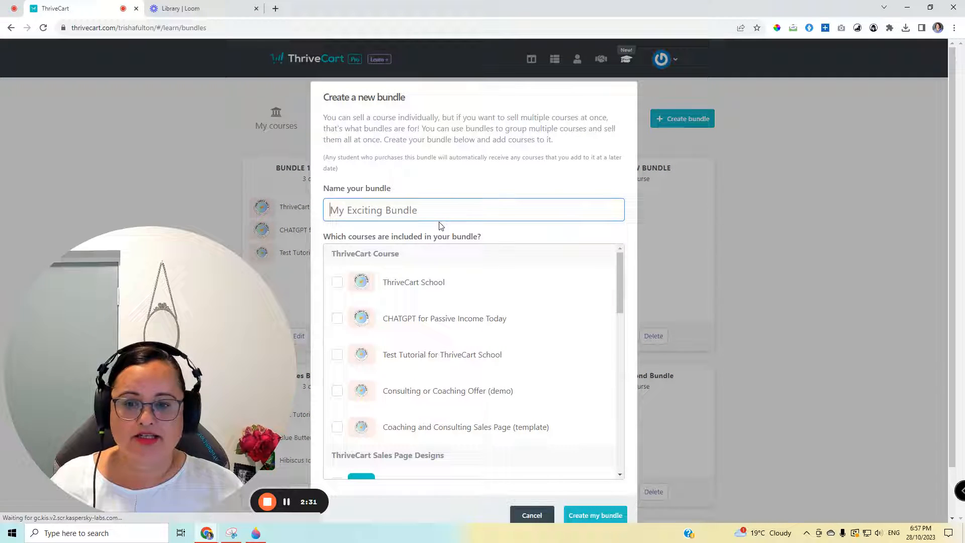
text(UPSELL OTO)
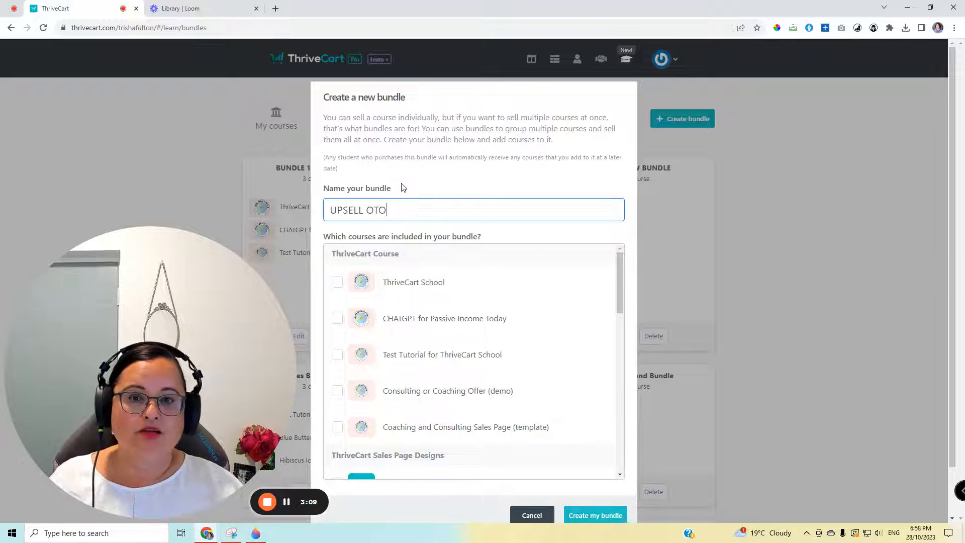
scroll(down, 3)
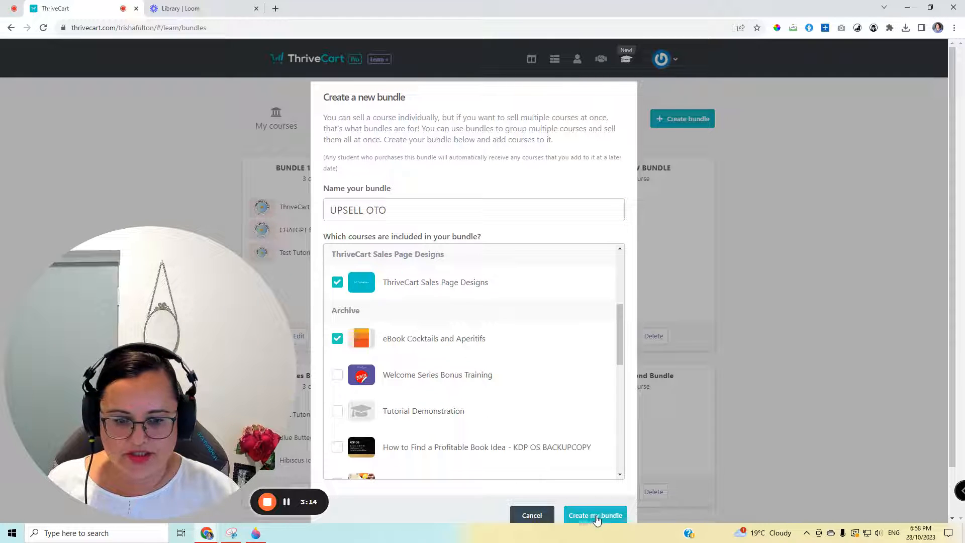
click(594, 515)
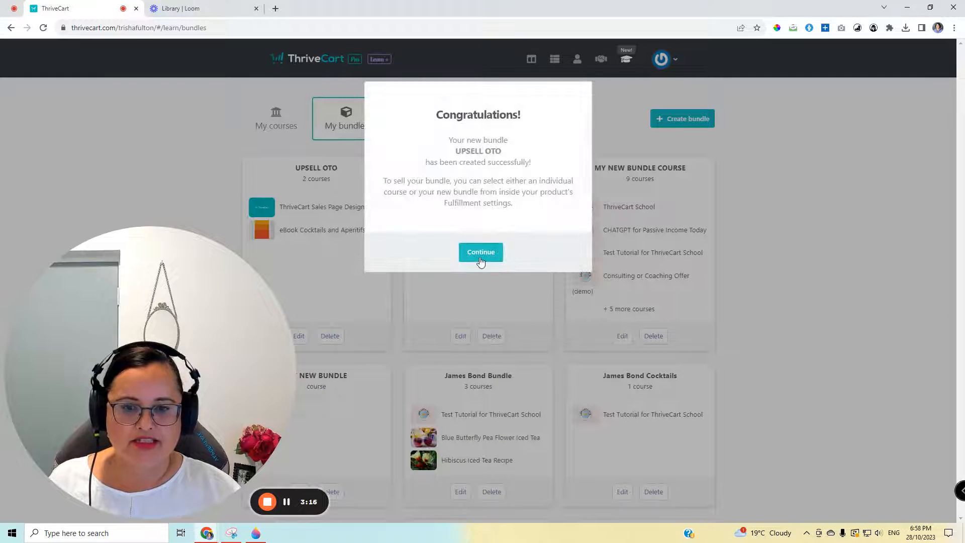
click(480, 251)
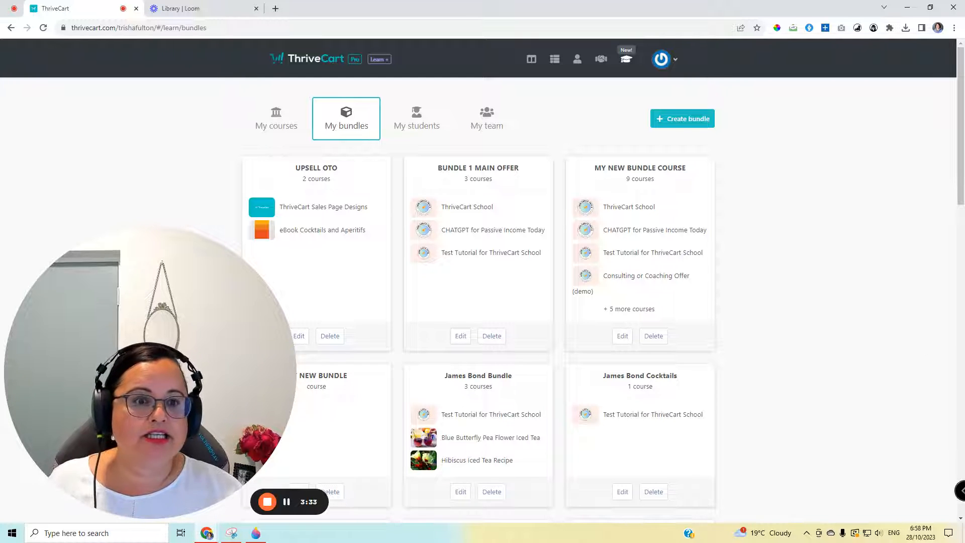
Create bundle BUNDLE DOWNSELL containing only the Hibiscus Iced Tea Recipe course.
click(681, 118)
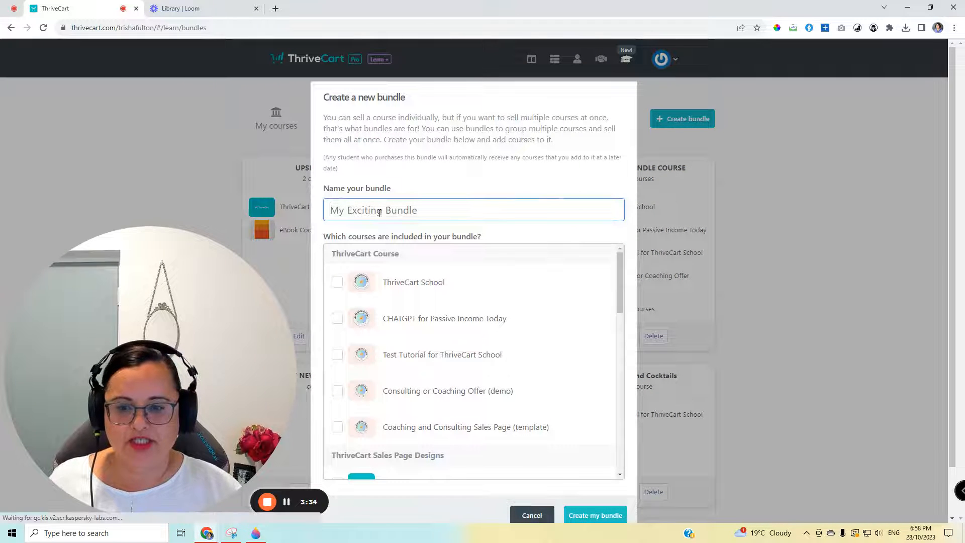
text(BUNDLE DO)
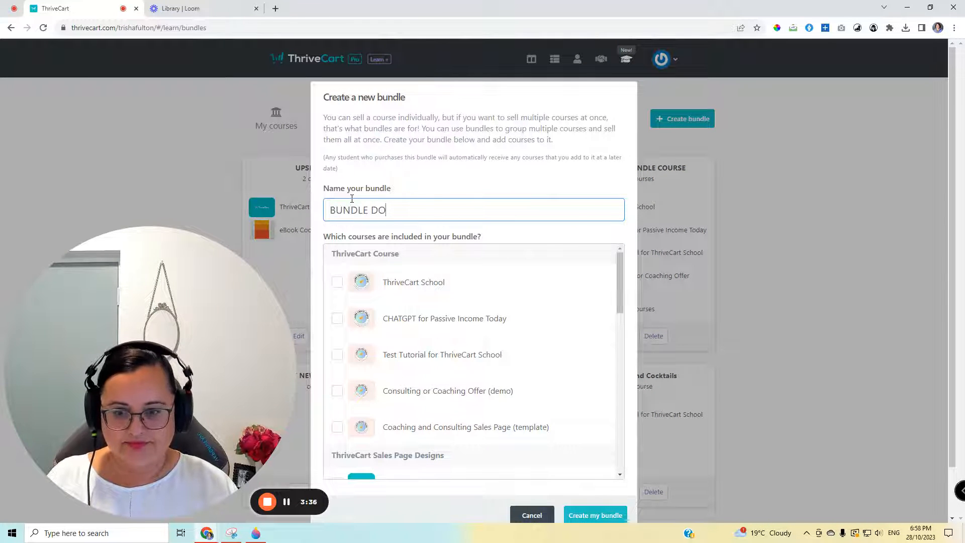
text(WNSELL)
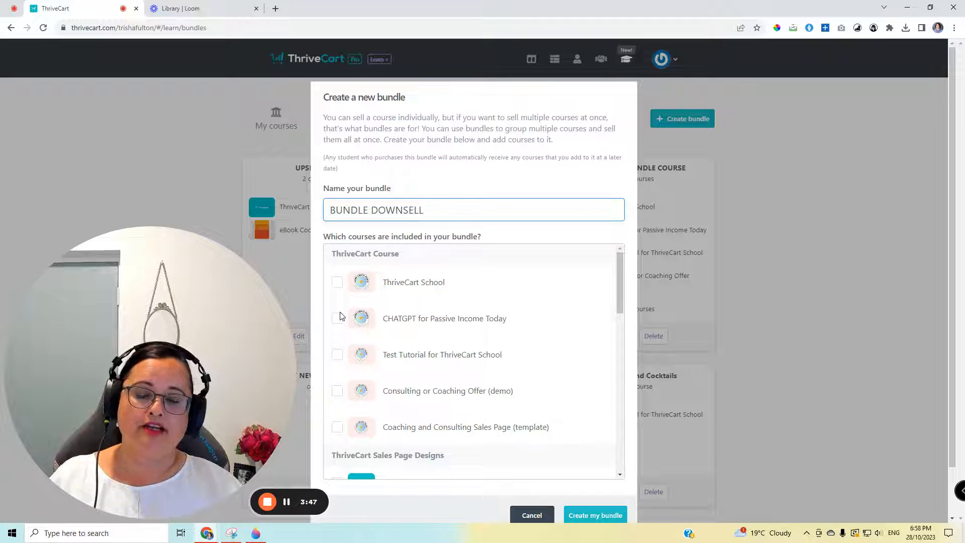
scroll(down, 3)
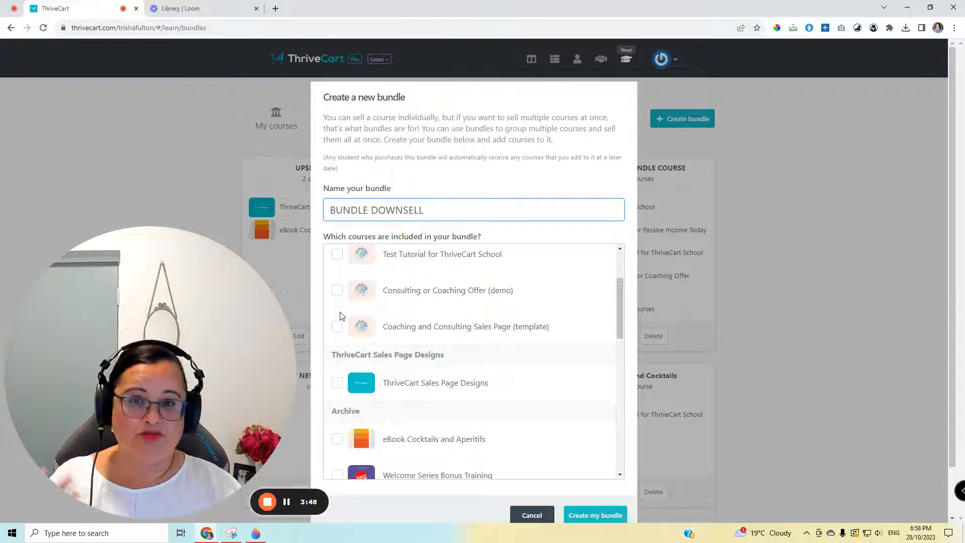
scroll(down, 3)
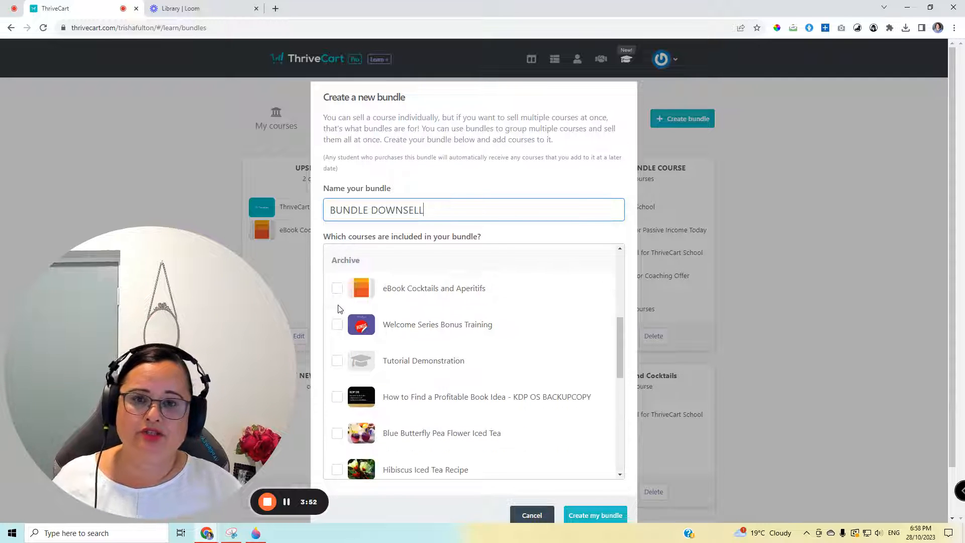
scroll(down, 3)
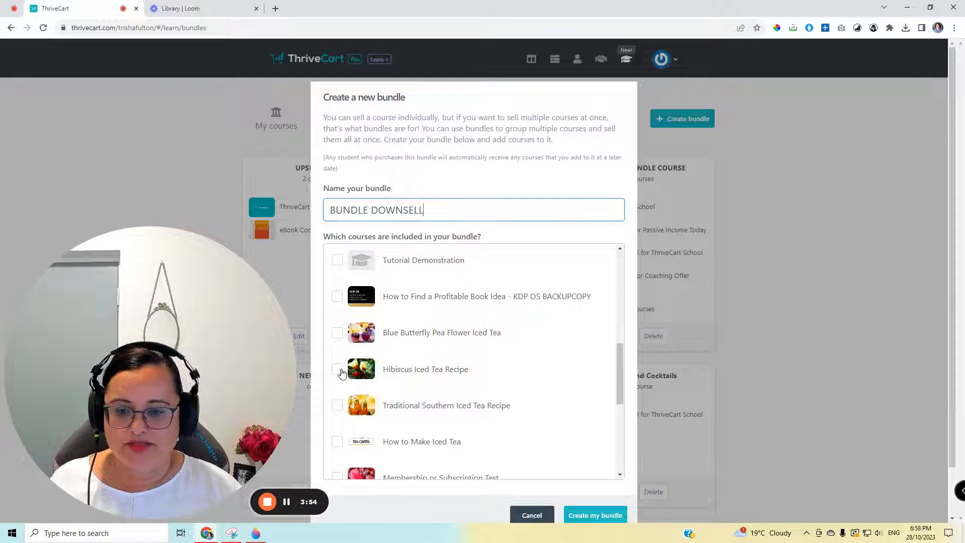
click(594, 514)
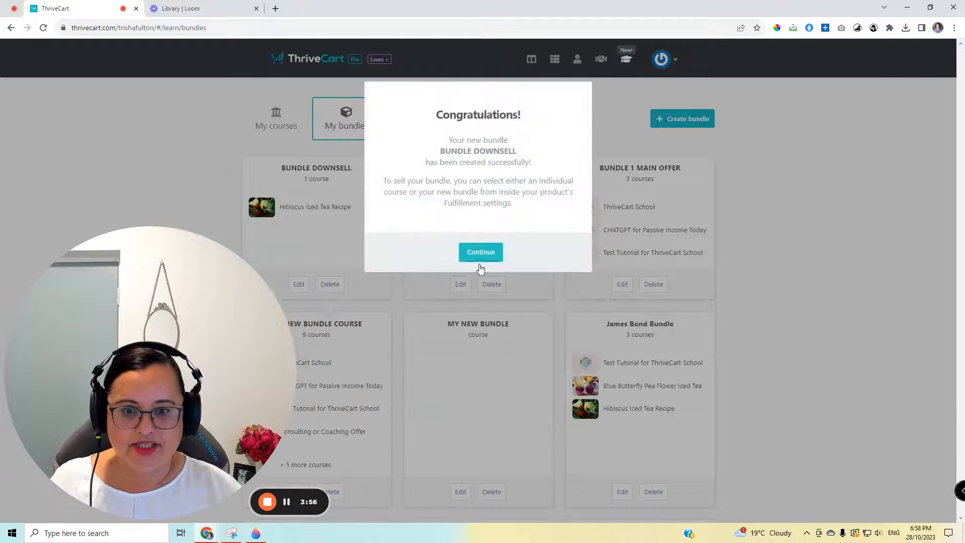
click(480, 252)
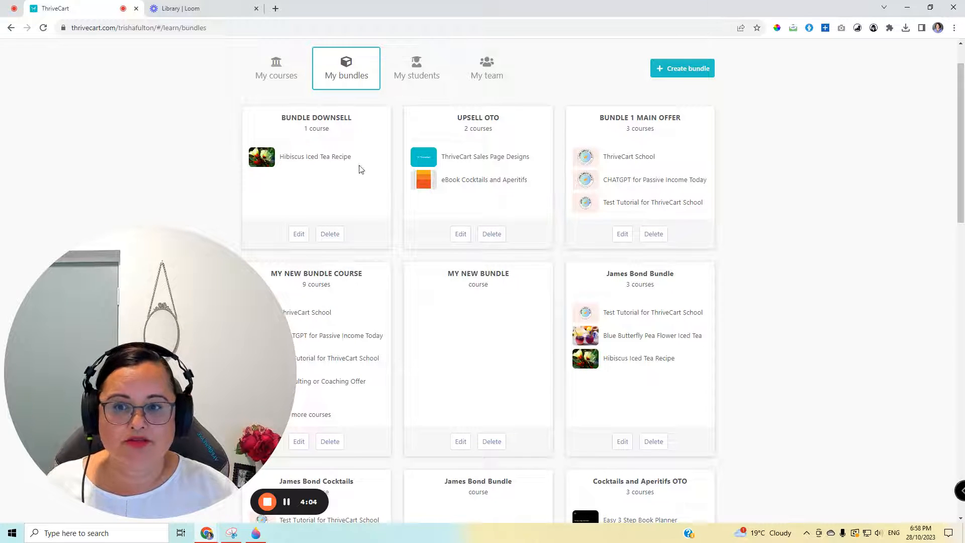
mouse_move(369, 146)
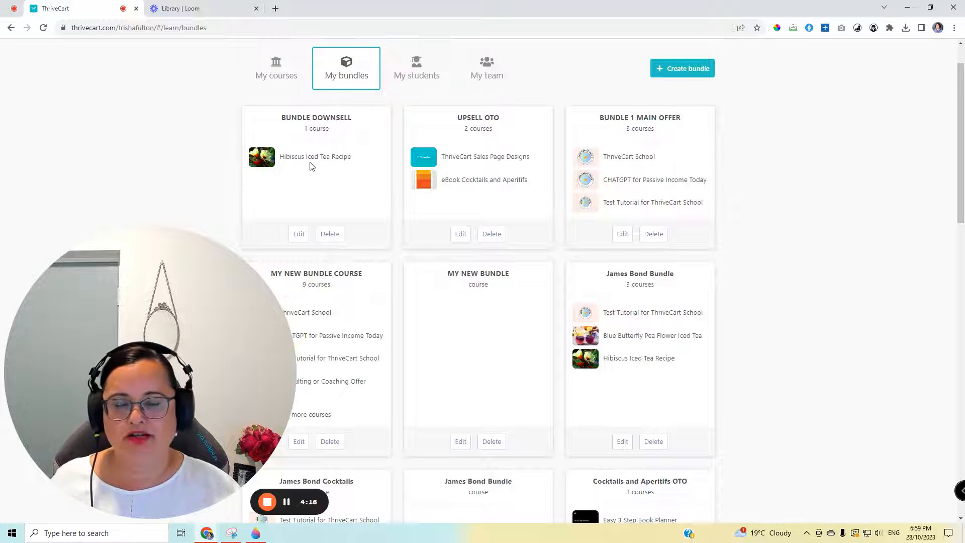
mouse_move(314, 166)
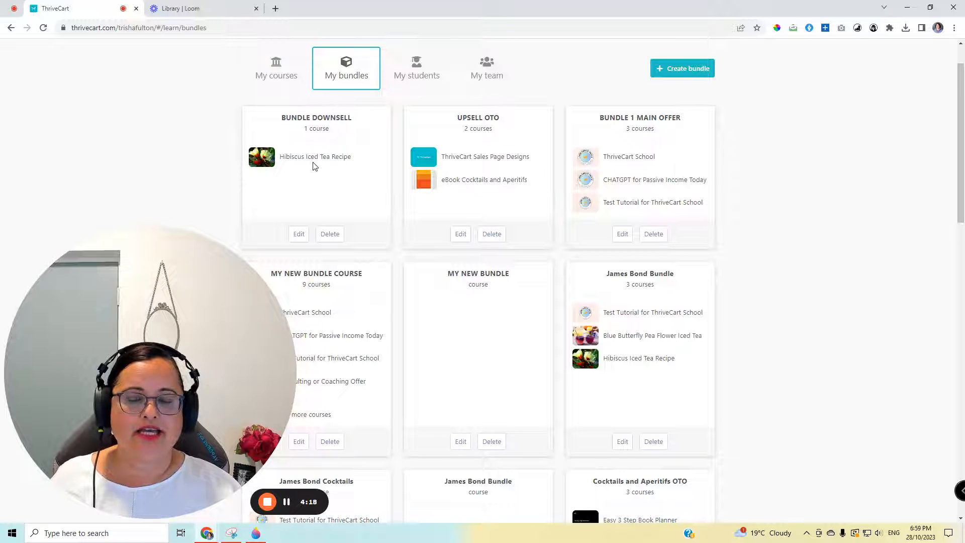